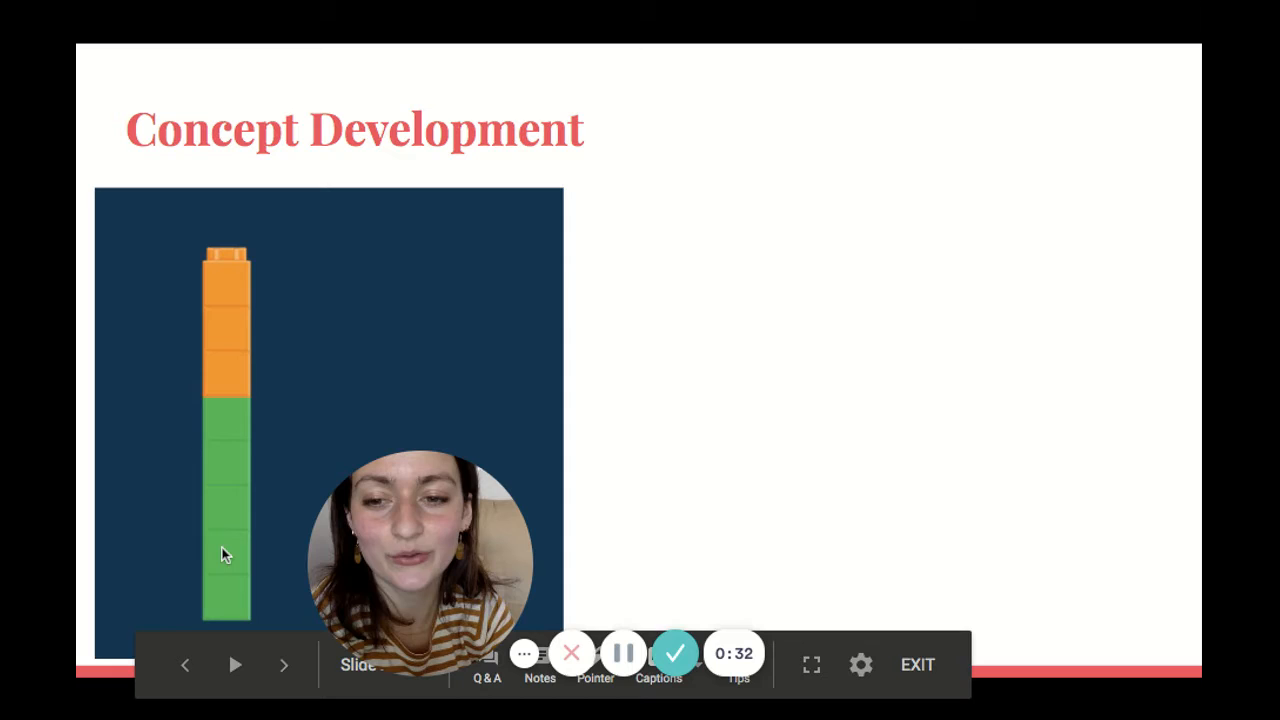
pyautogui.moveTo(232, 430)
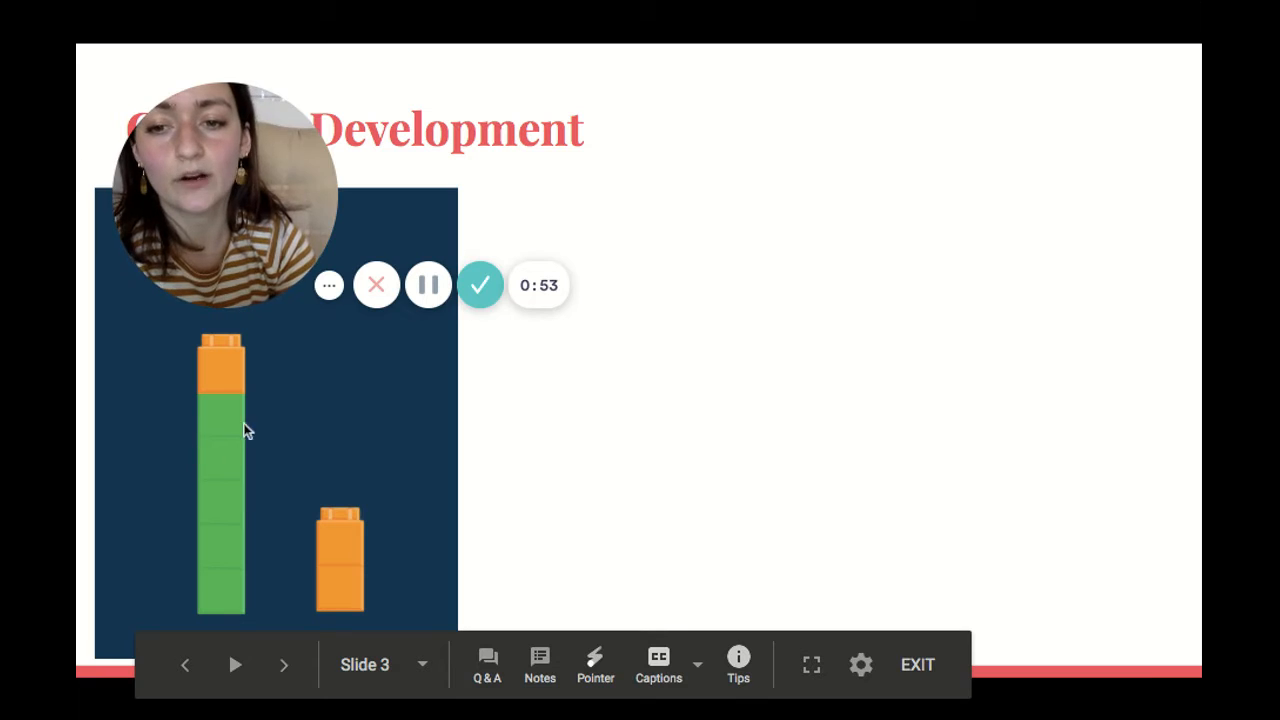
pyautogui.moveTo(420, 498)
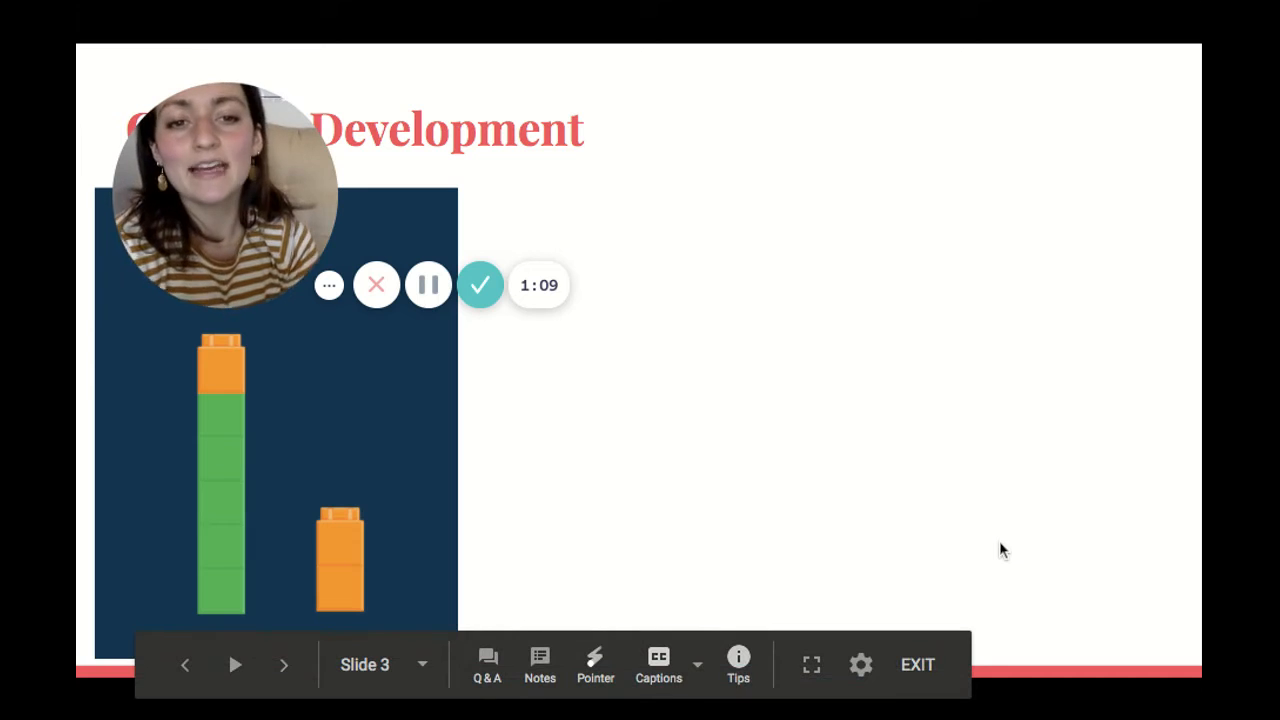
# Step through the slides to the 8 number bond beside the broken-apart cube towers
pyautogui.click(284, 664)
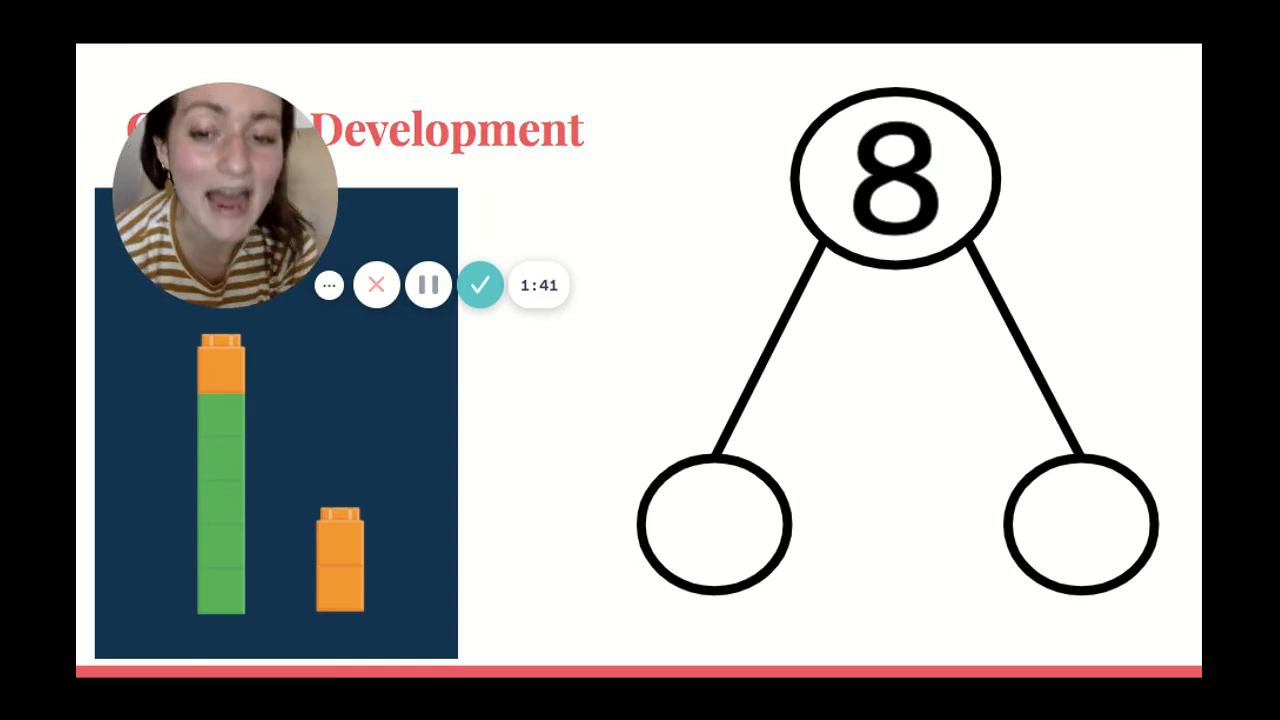
pyautogui.moveTo(195, 620)
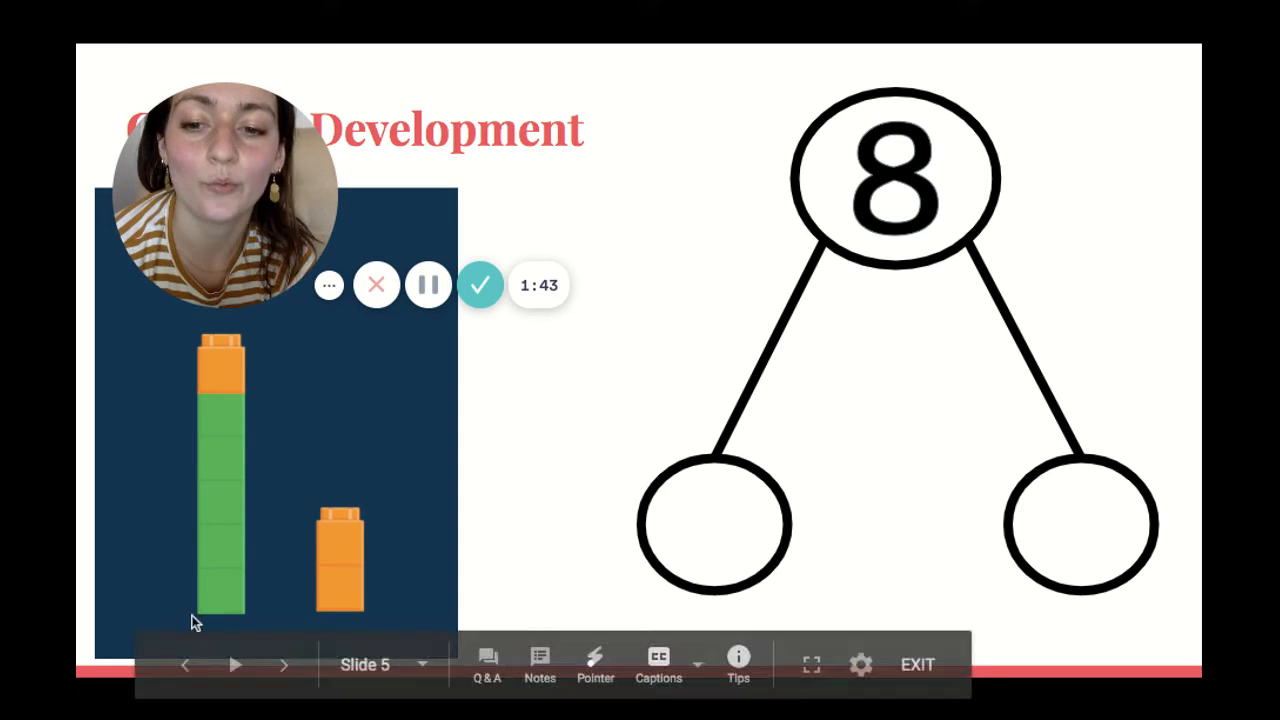
pyautogui.moveTo(180, 375)
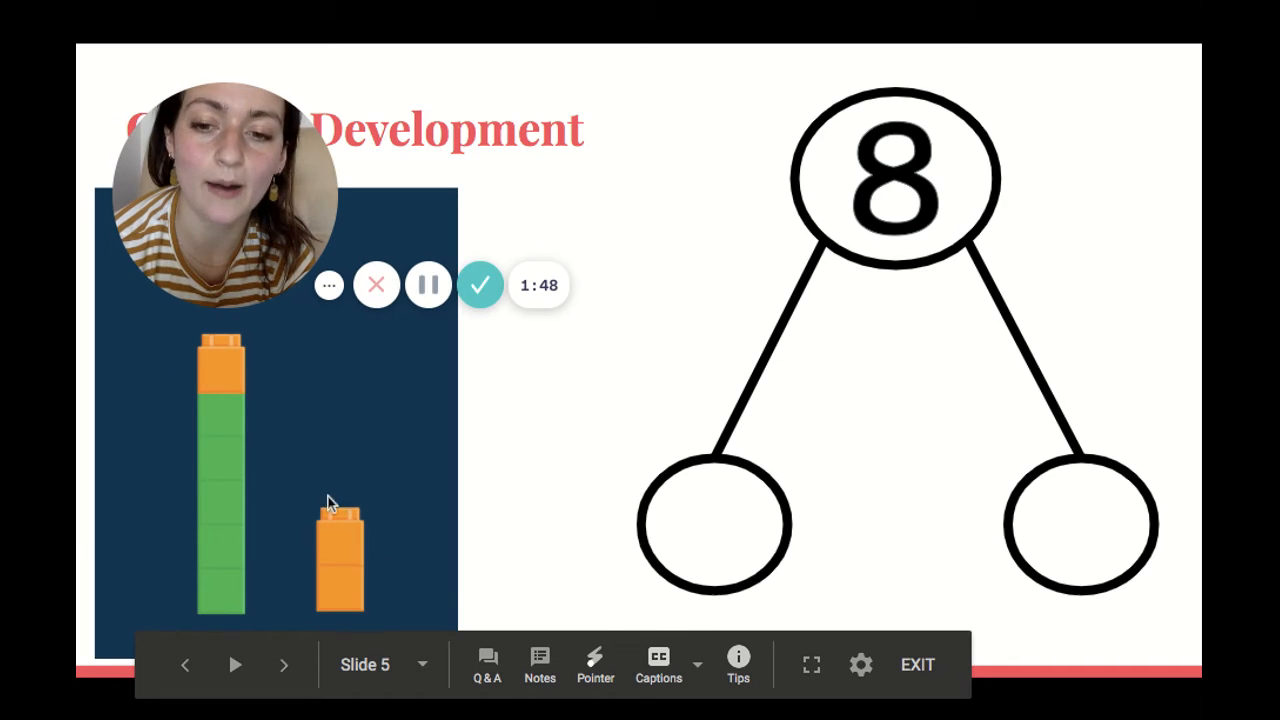
pyautogui.moveTo(483, 517)
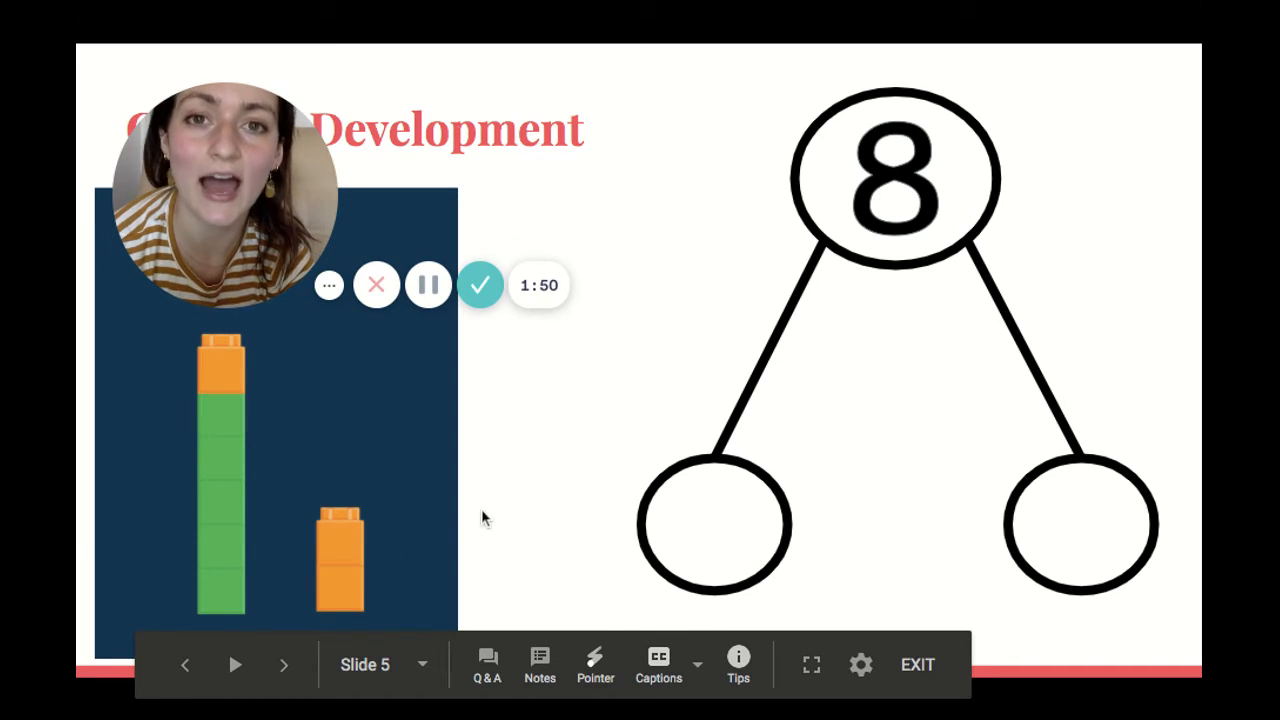
pyautogui.click(284, 664)
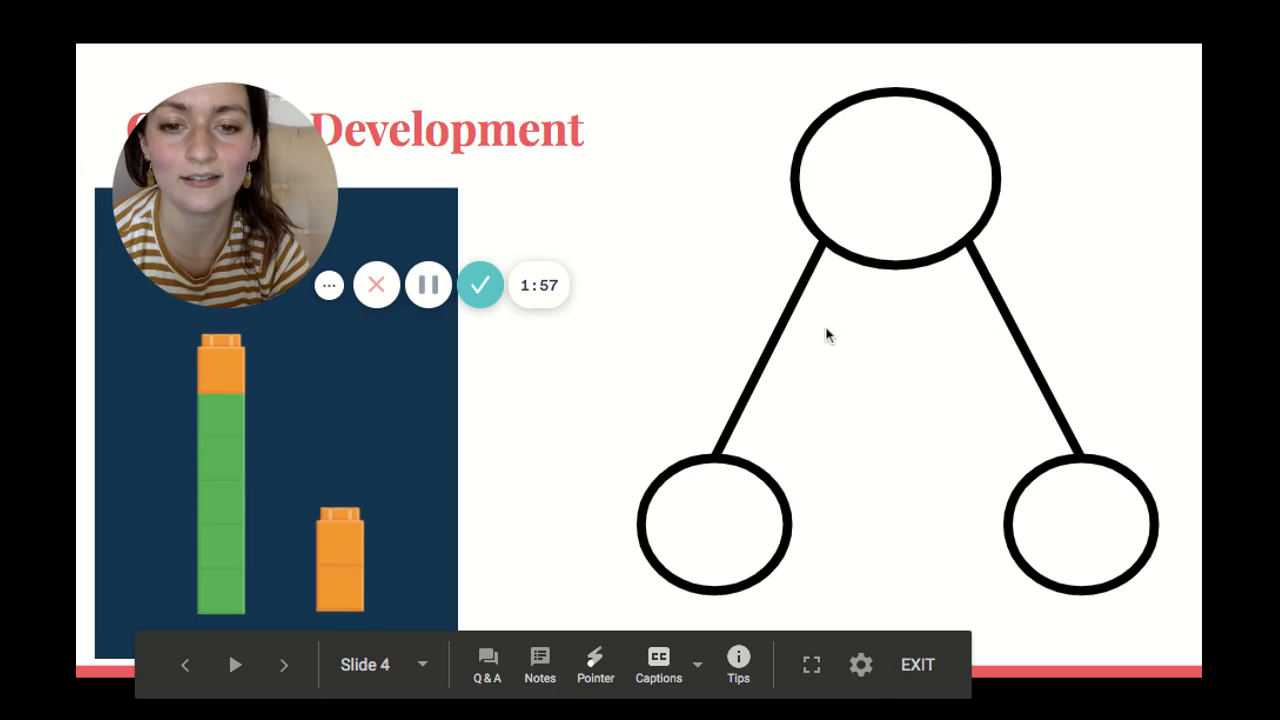
pyautogui.click(184, 664)
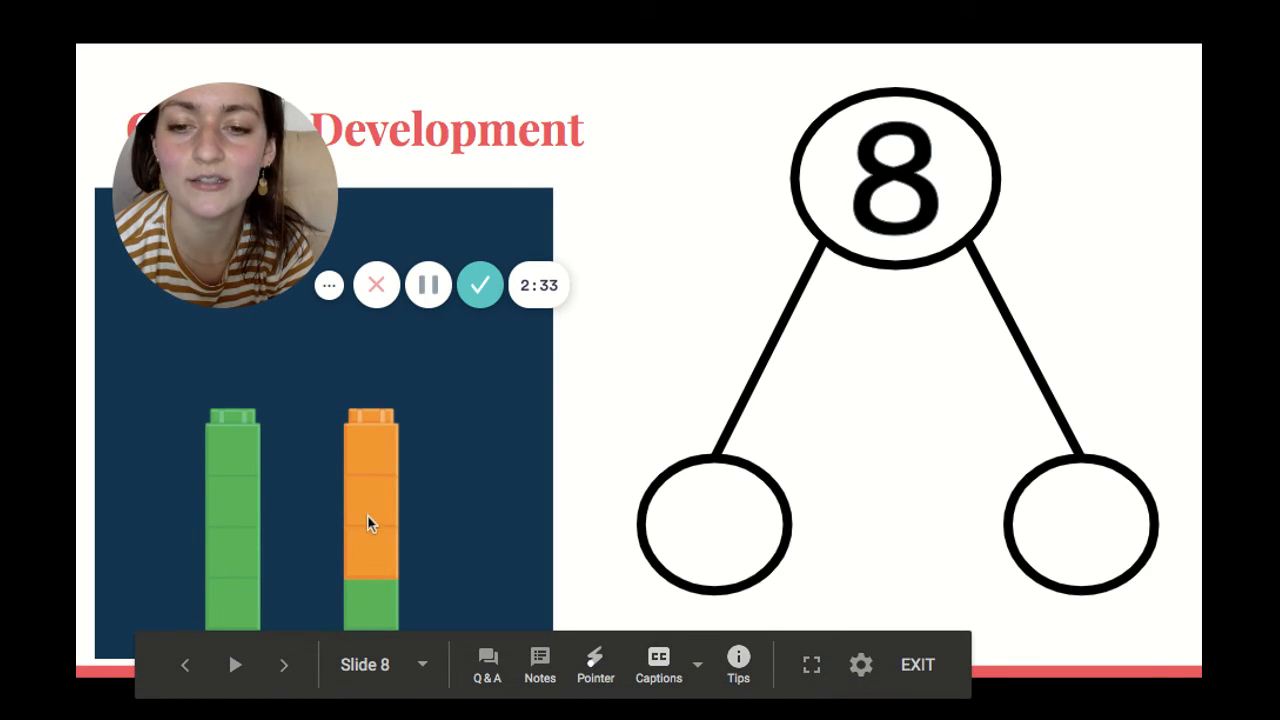
# Advance the slide to fill both bottom circles of the 8 bond with 4
pyautogui.click(284, 664)
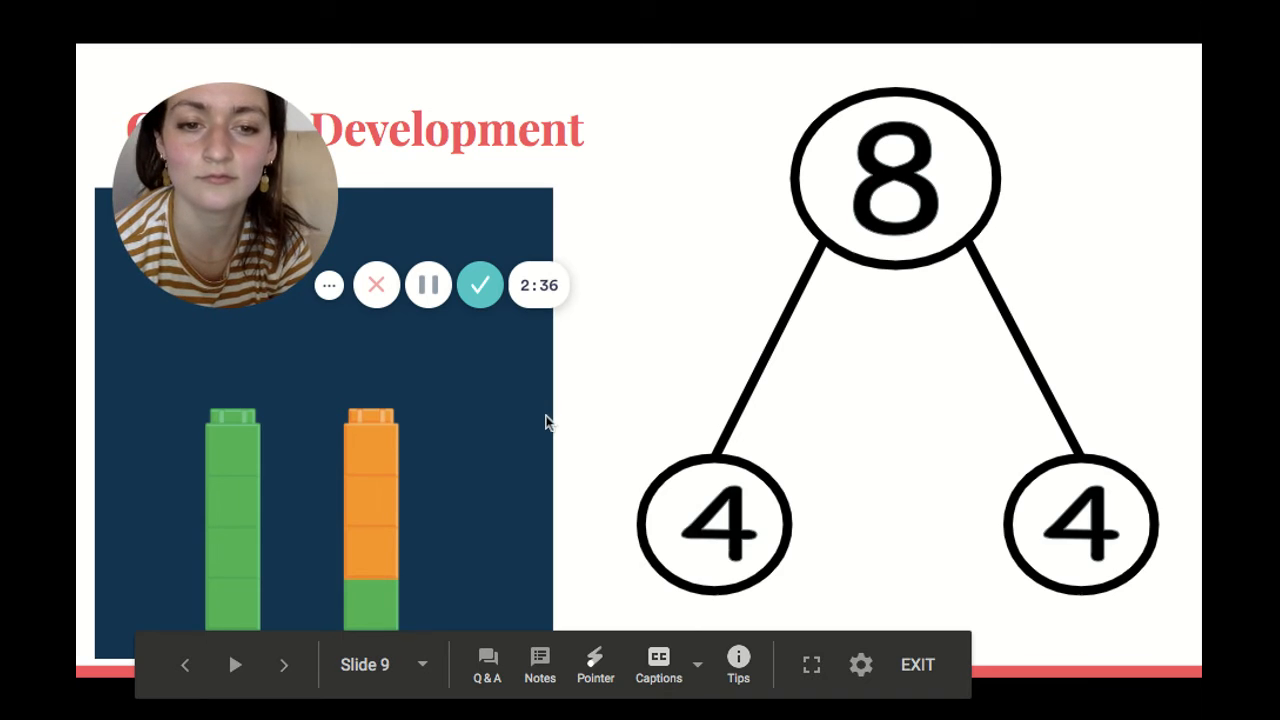